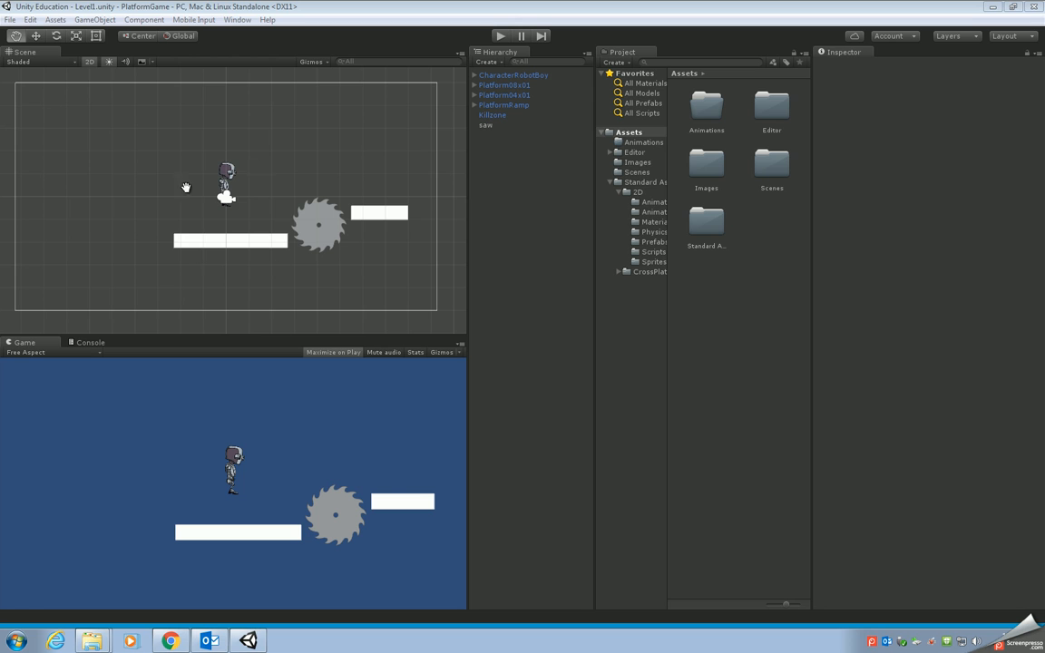
{"action": "mouse_move", "coordinate": [278, 218]}
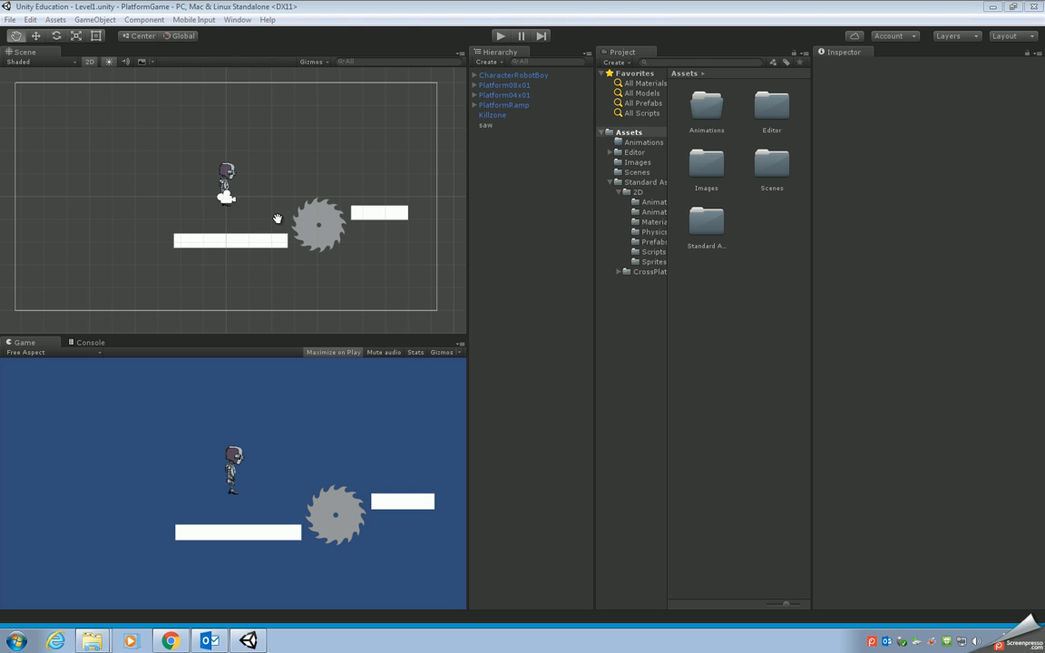
{"action": "mouse_move", "coordinate": [324, 266]}
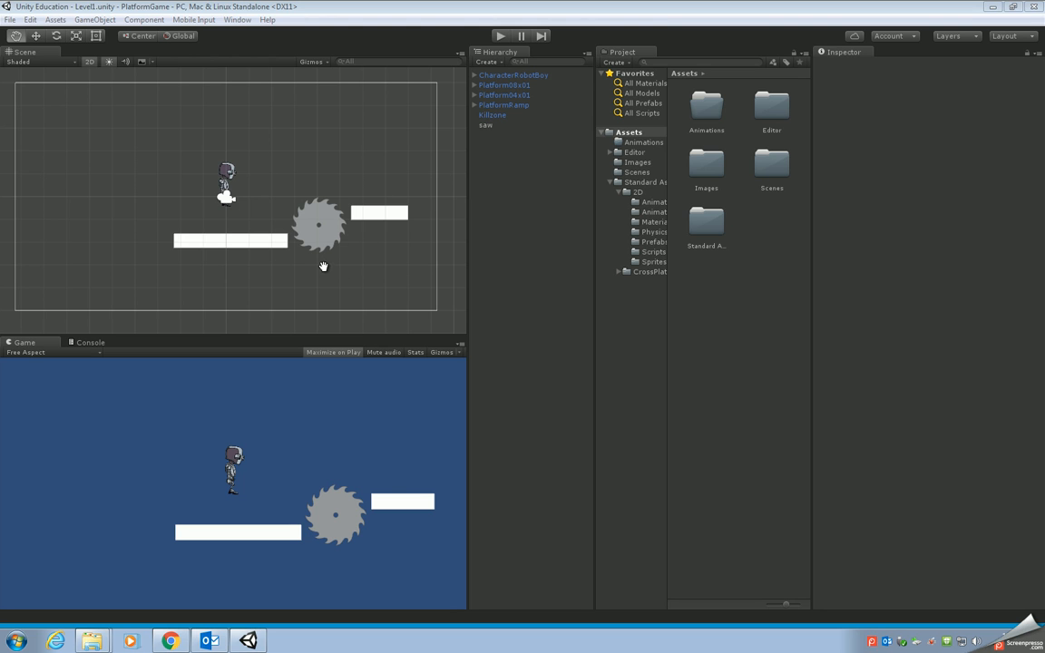
{"action": "mouse_move", "coordinate": [520, 202]}
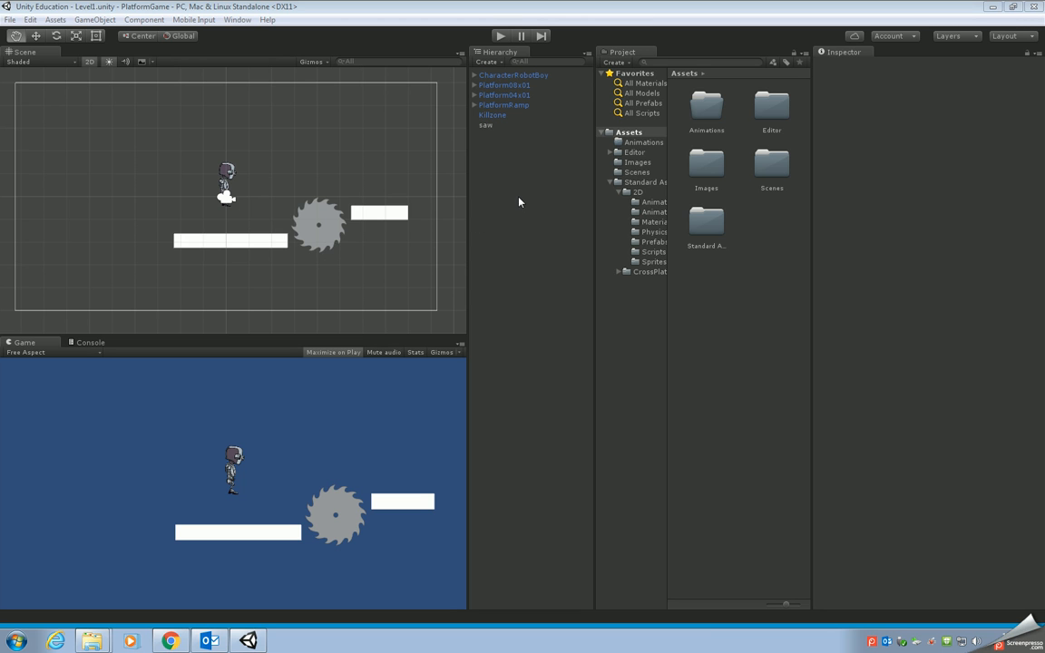
{"action": "mouse_move", "coordinate": [487, 134]}
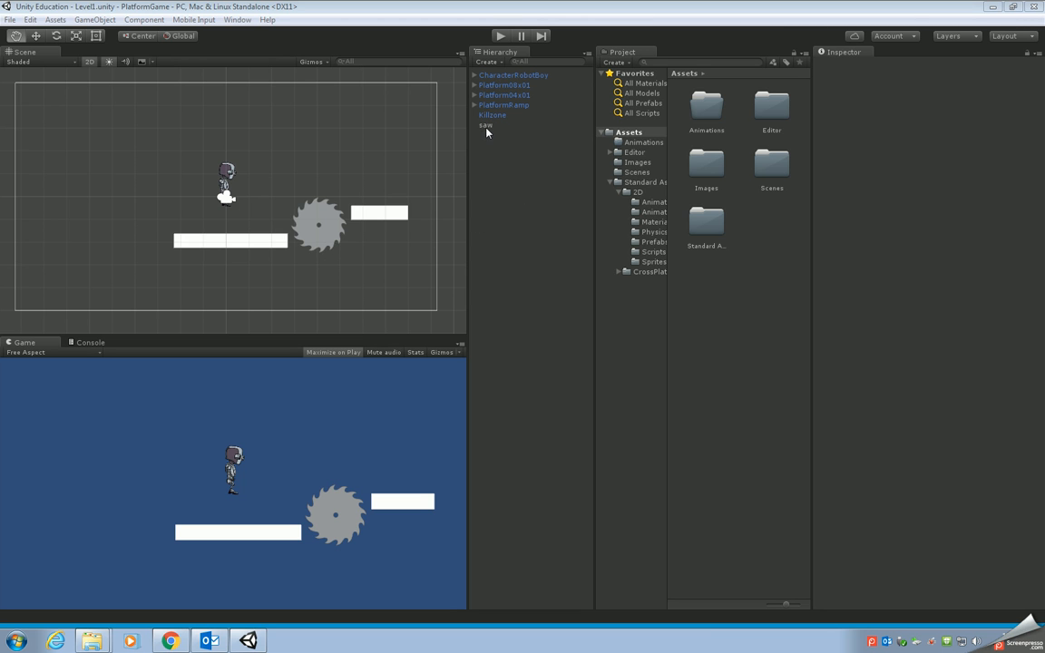
- Select the saw in the Hierarchy and open the Animation window from the Window menu
{"action": "left_click", "coordinate": [487, 125]}
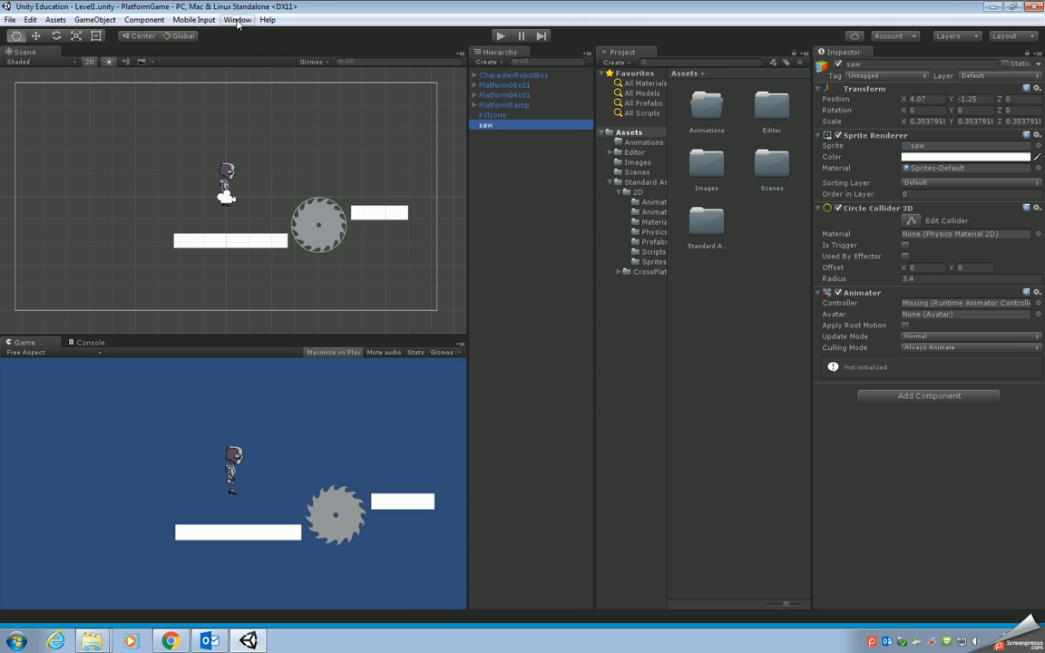
{"action": "left_click", "coordinate": [237, 19]}
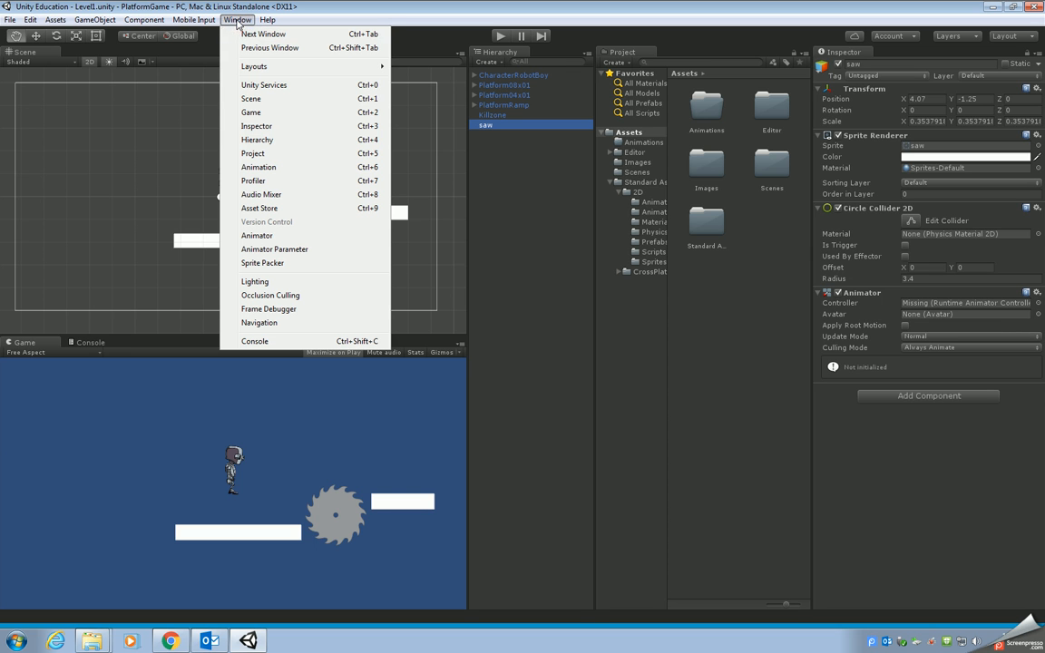
{"action": "mouse_move", "coordinate": [259, 167]}
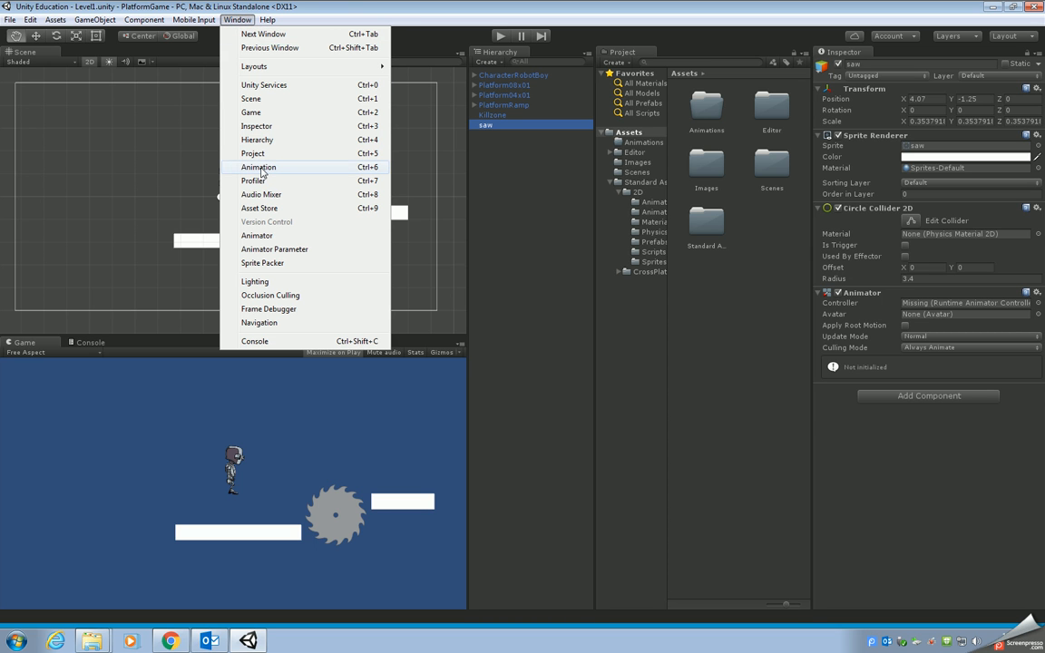
{"action": "left_click", "coordinate": [259, 167]}
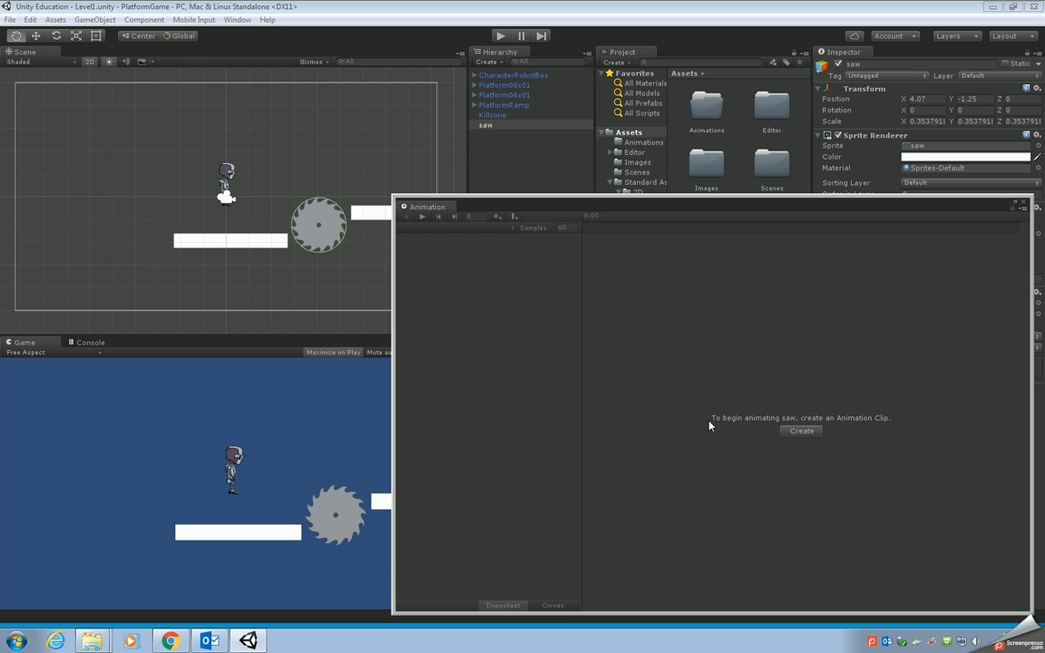
{"action": "mouse_move", "coordinate": [865, 423]}
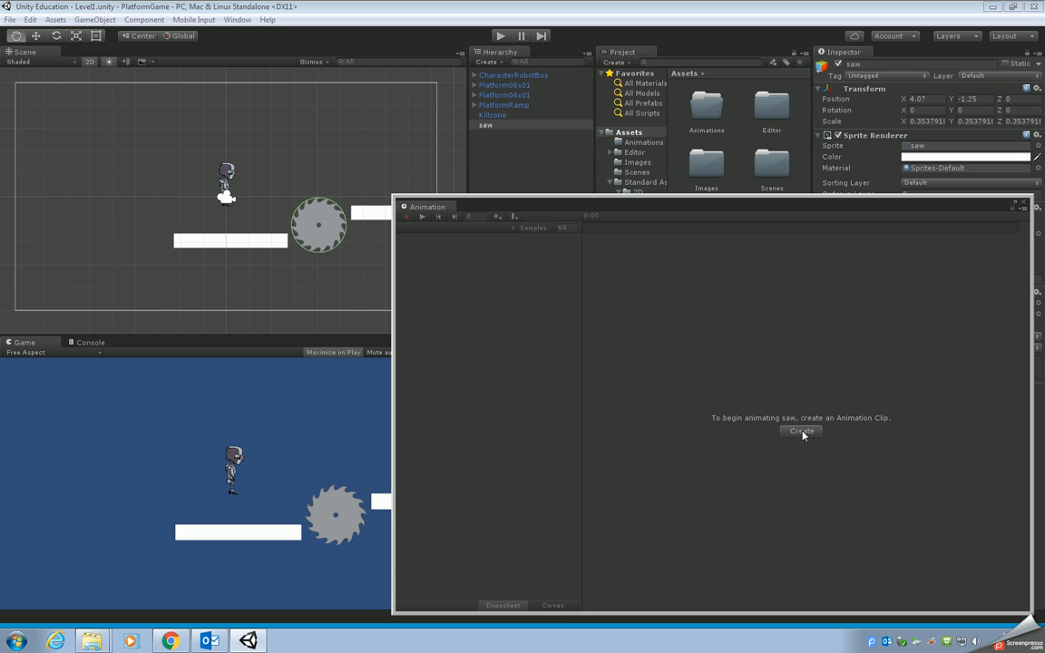
- Start a new animation clip saved in Assets/Animations under the name 'Rotating Saw'
{"action": "left_click", "coordinate": [801, 431]}
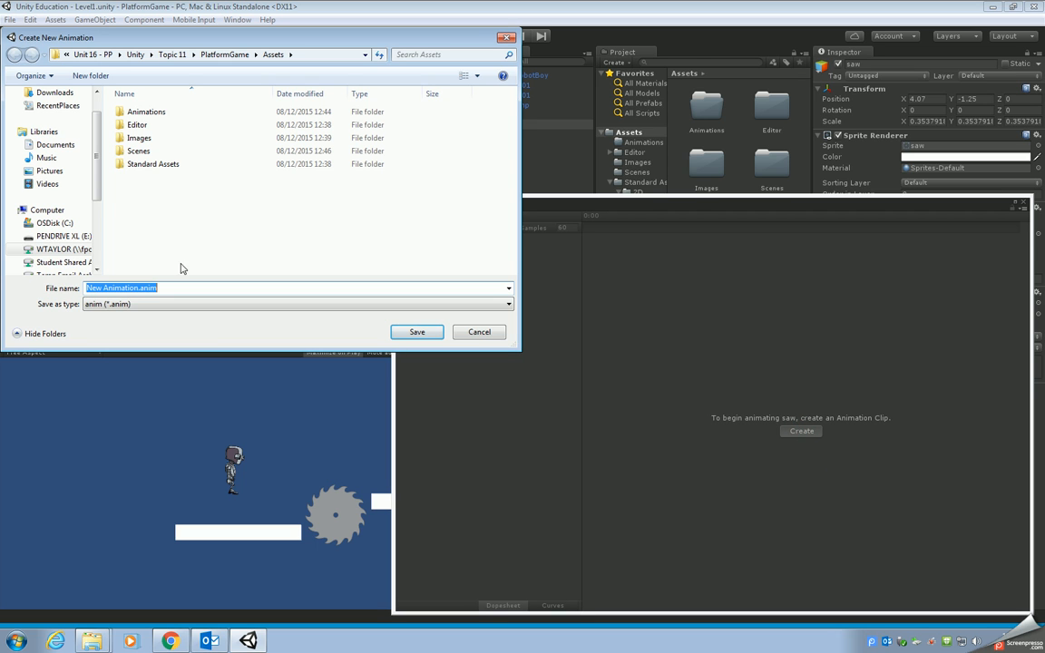
{"action": "left_click", "coordinate": [146, 111]}
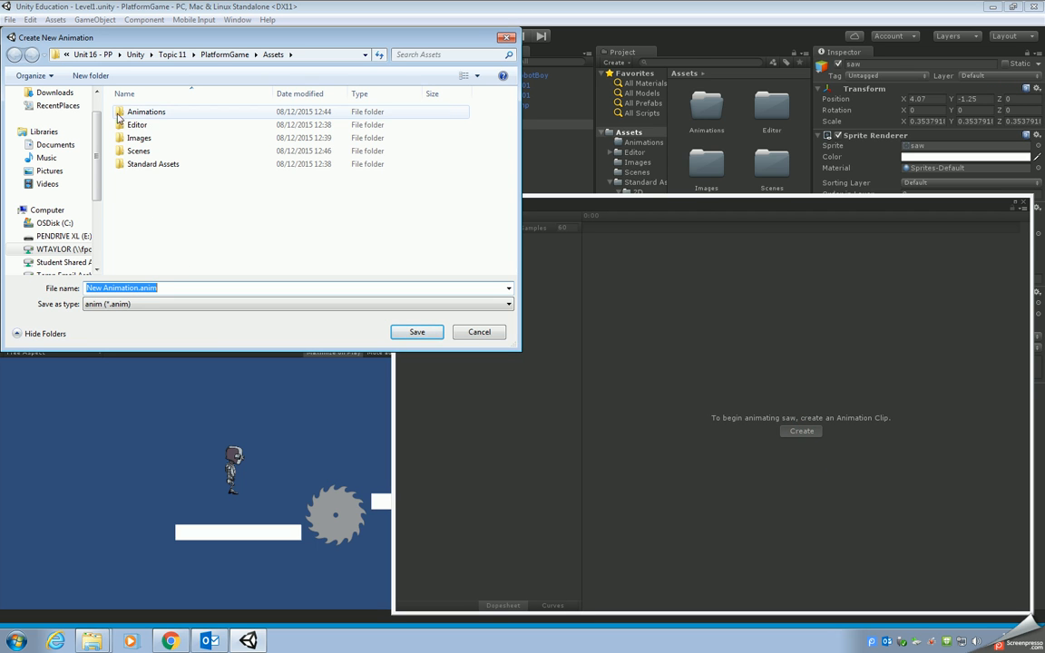
{"action": "mouse_move", "coordinate": [142, 119]}
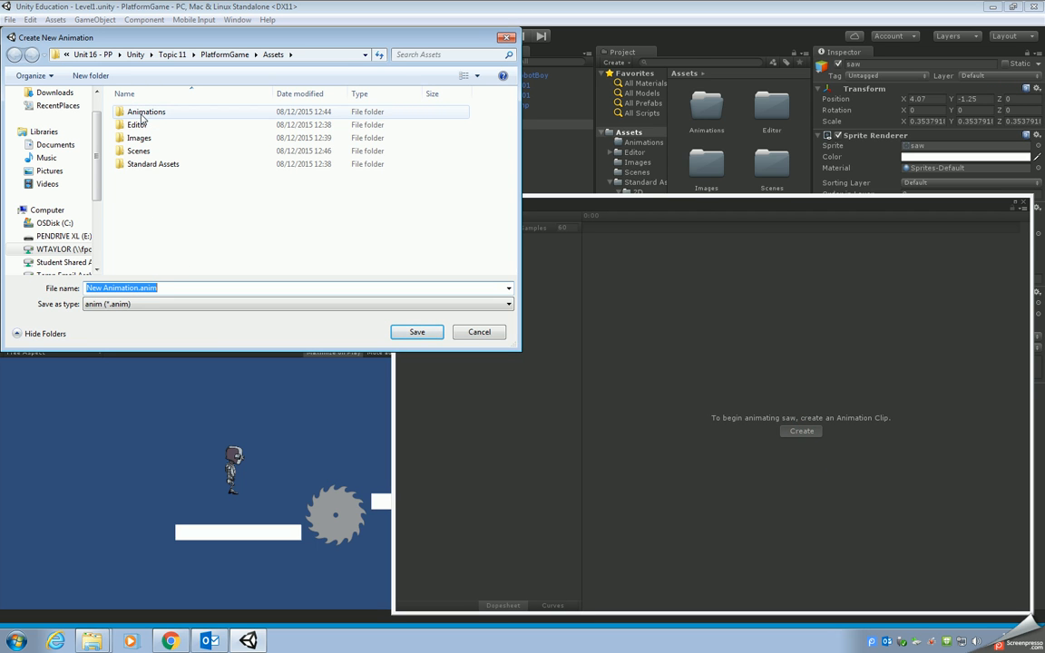
{"action": "left_click", "coordinate": [222, 55]}
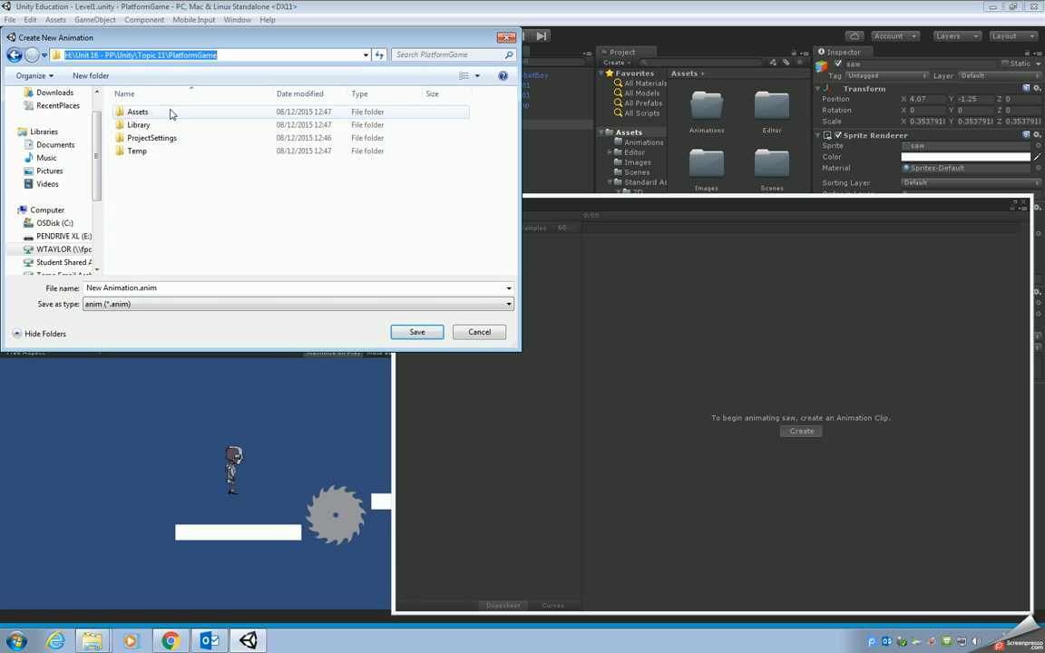
{"action": "double_click", "coordinate": [137, 111]}
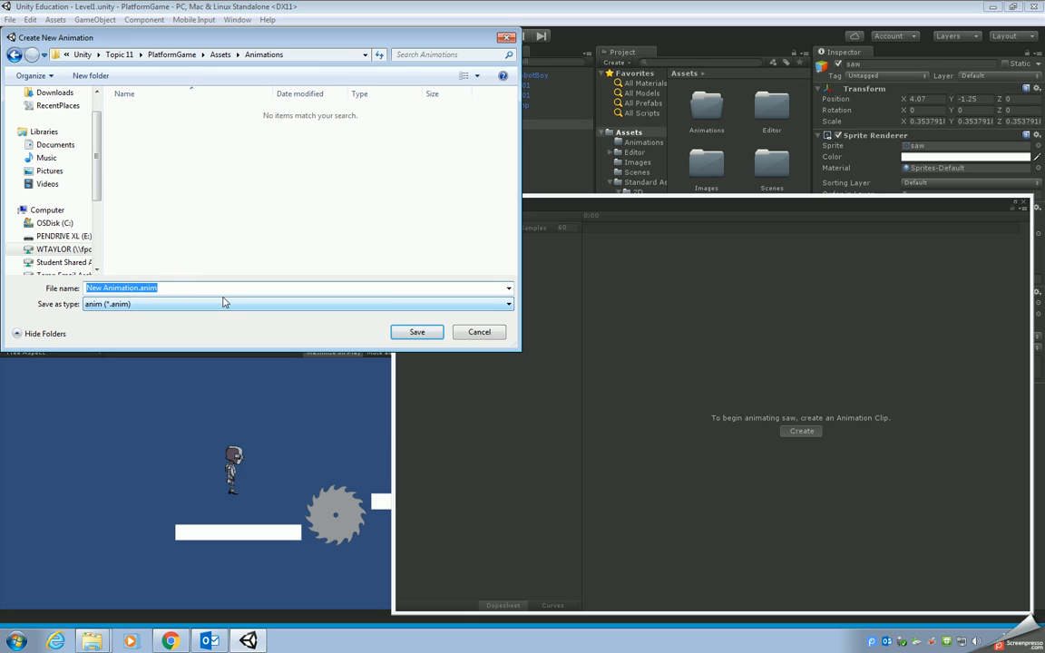
{"action": "type", "text": "Rotating Saw"}
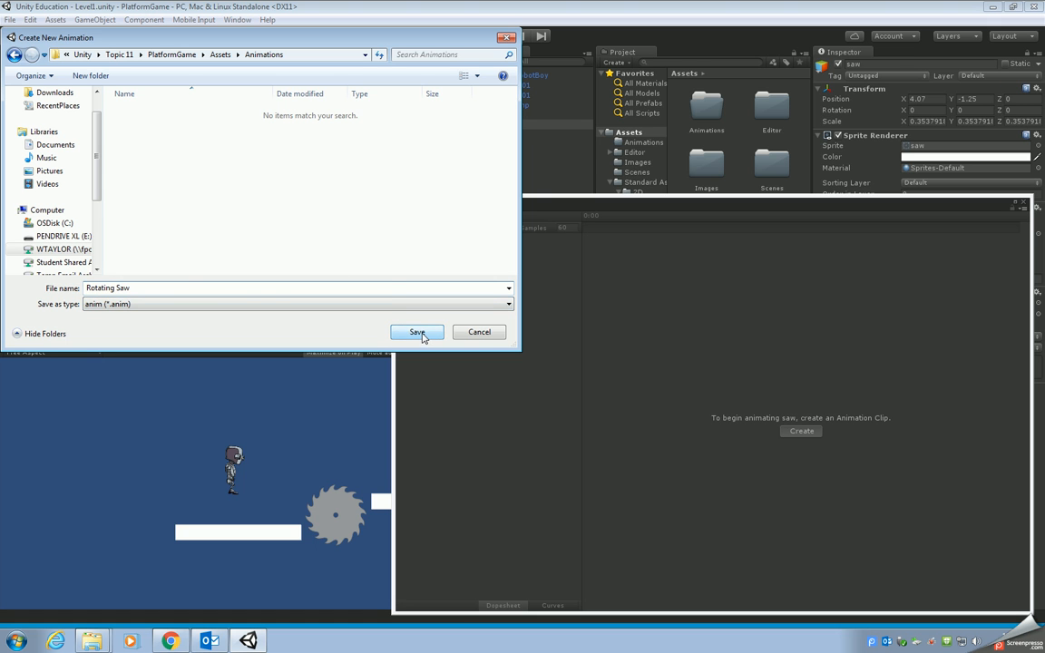
- Save the Rotating Saw clip and key the saw's Z rotation as its first property
{"action": "left_click", "coordinate": [416, 331]}
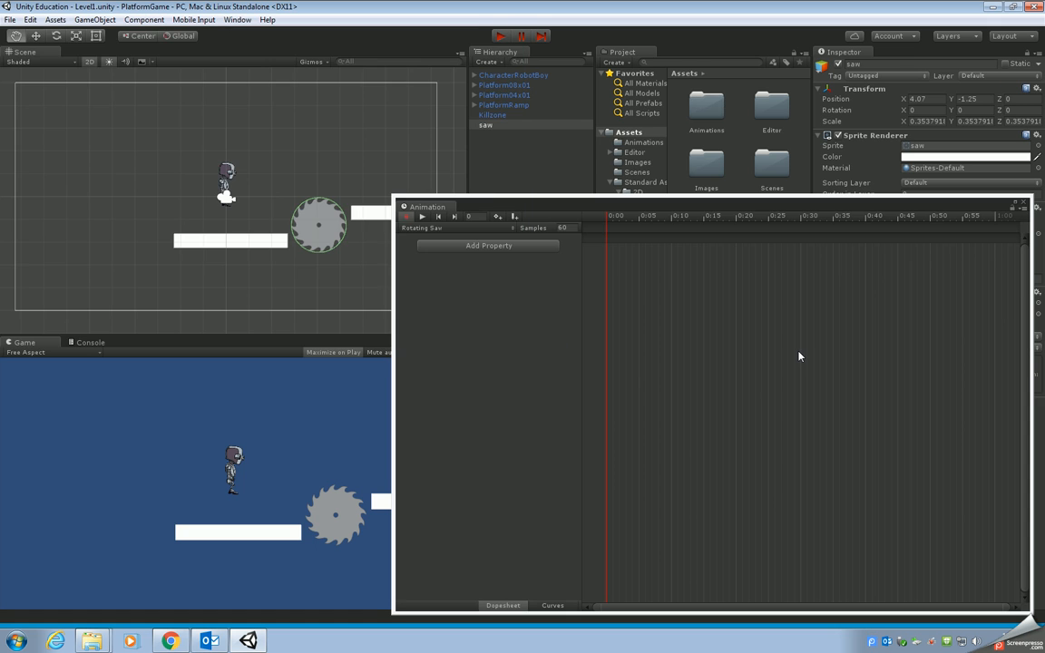
{"action": "mouse_move", "coordinate": [633, 342]}
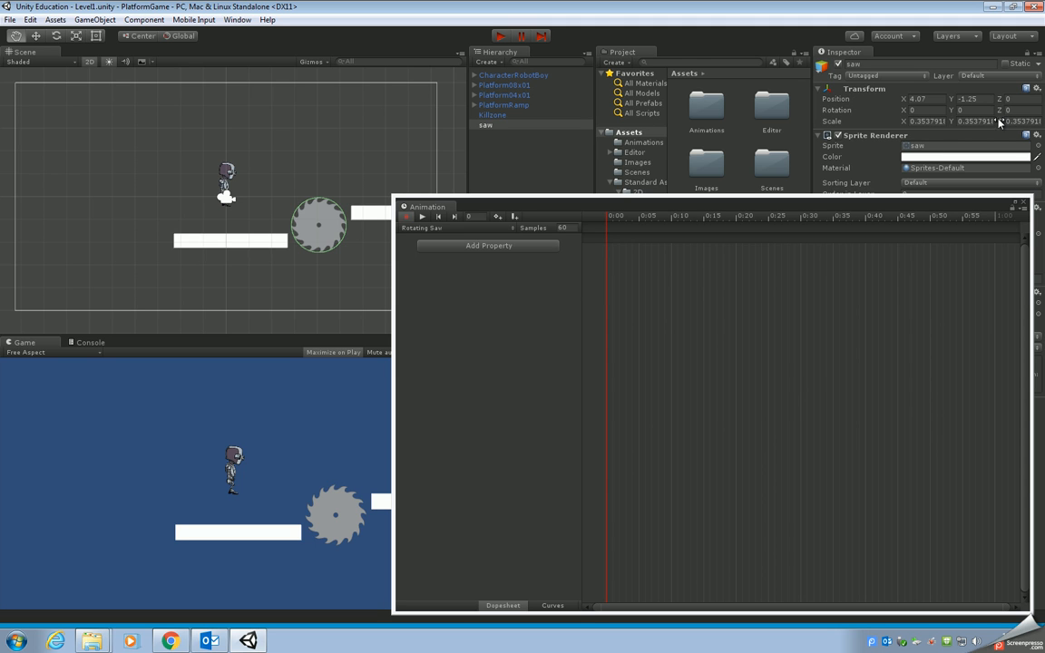
{"action": "mouse_move", "coordinate": [606, 220]}
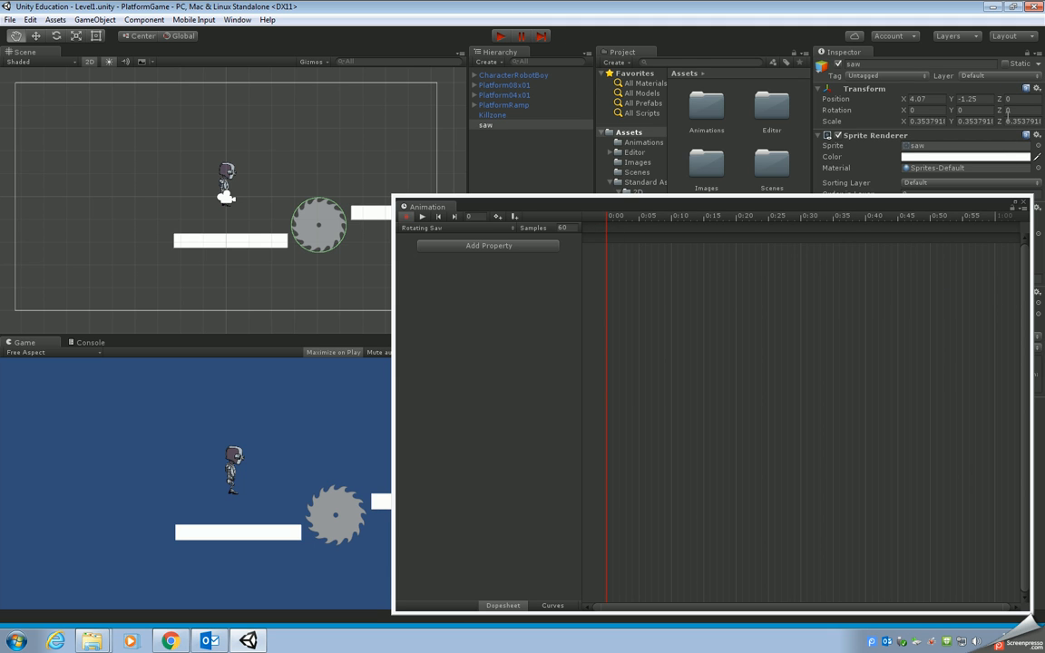
{"action": "left_click", "coordinate": [1026, 110]}
{"action": "type", "text": "5"}
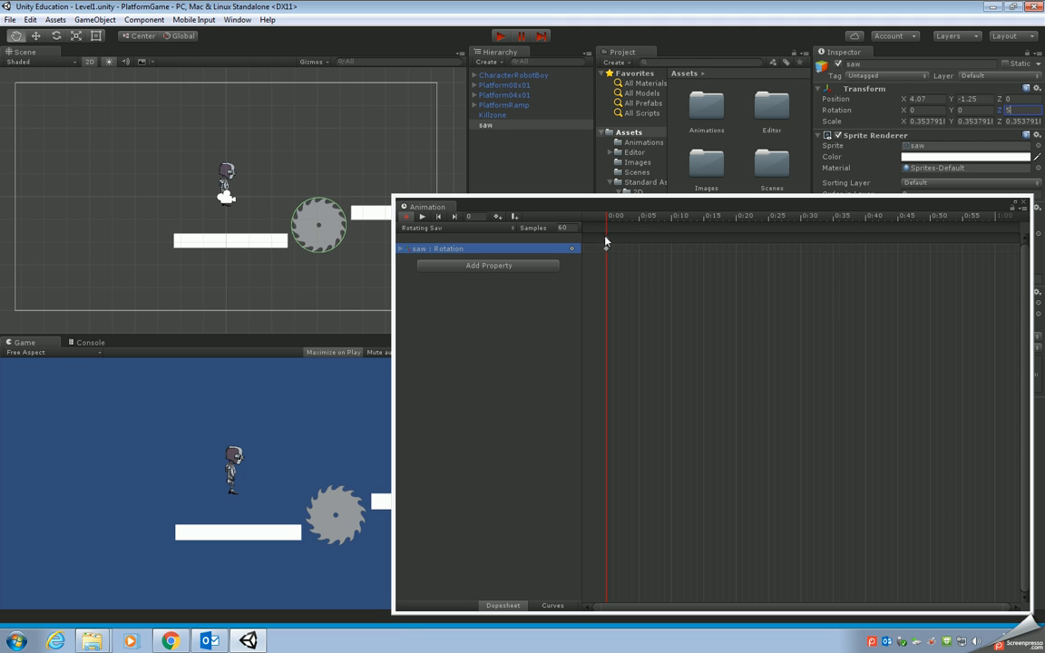
{"action": "mouse_move", "coordinate": [608, 245]}
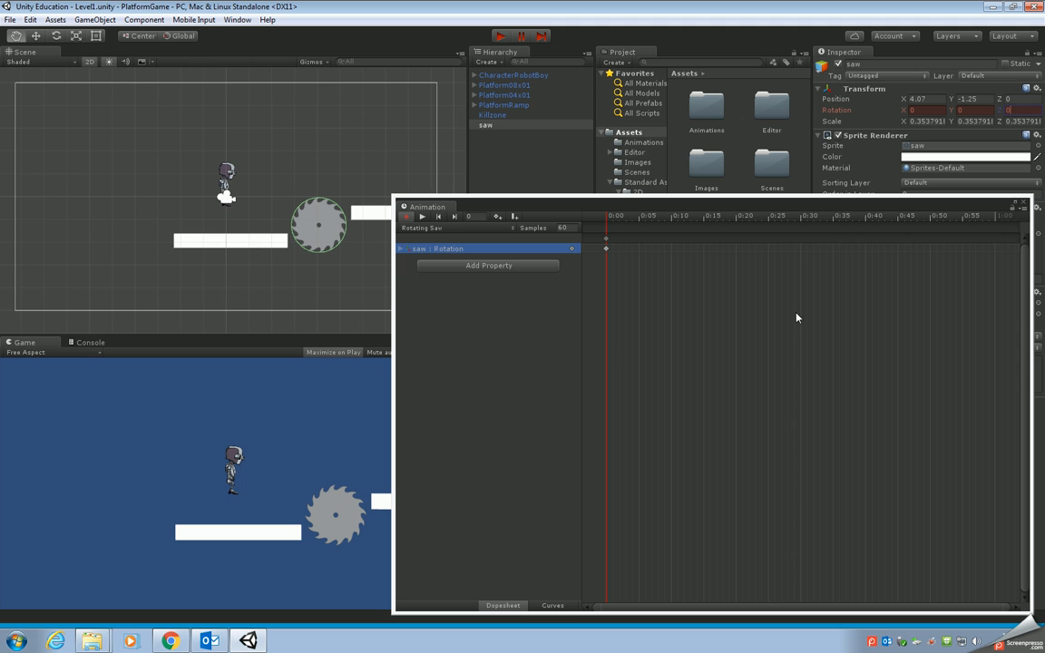
{"action": "mouse_move", "coordinate": [762, 311]}
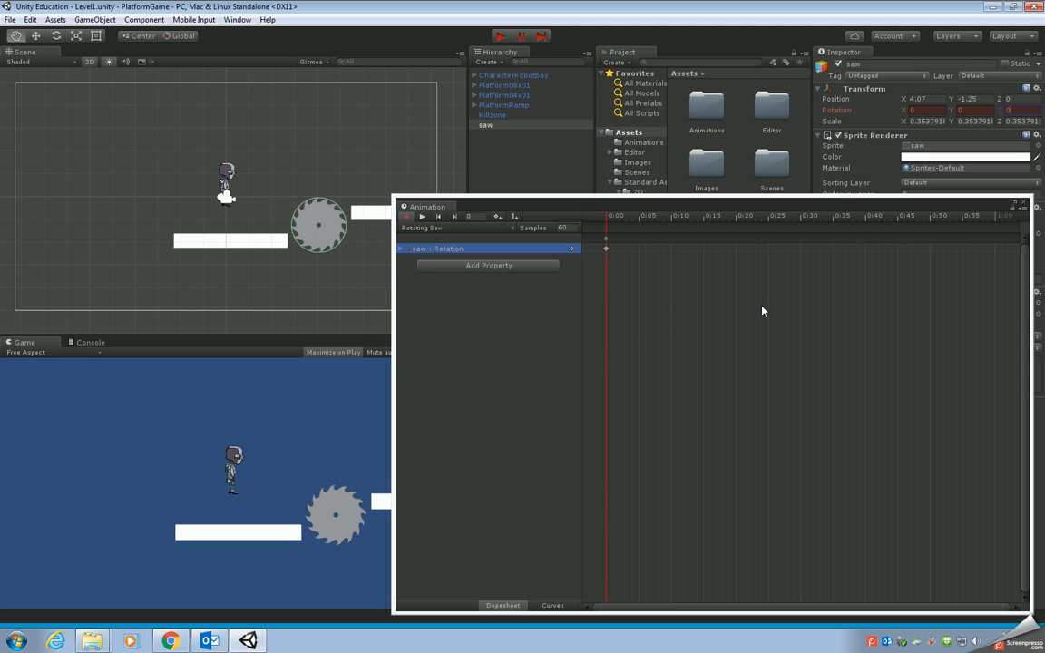
{"action": "mouse_move", "coordinate": [996, 236]}
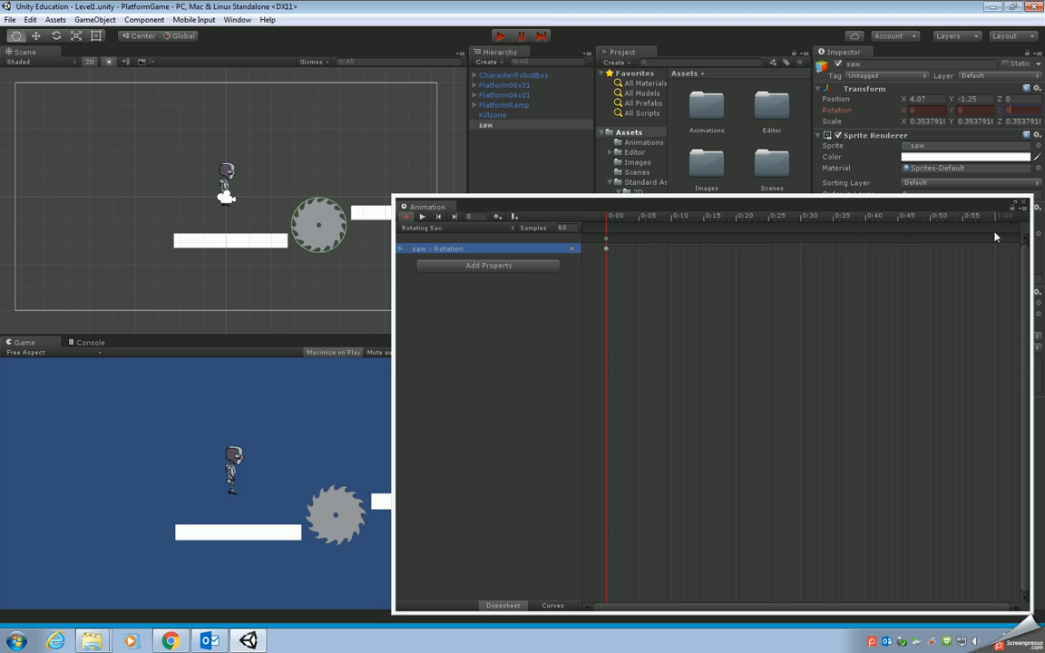
{"action": "mouse_move", "coordinate": [997, 224]}
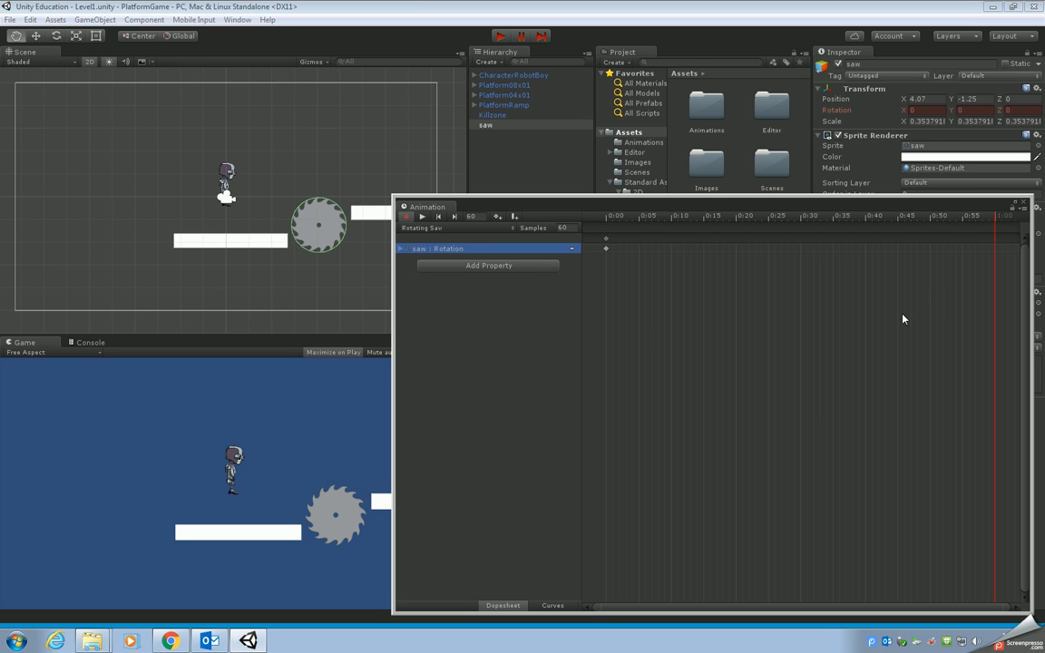
{"action": "mouse_move", "coordinate": [724, 286]}
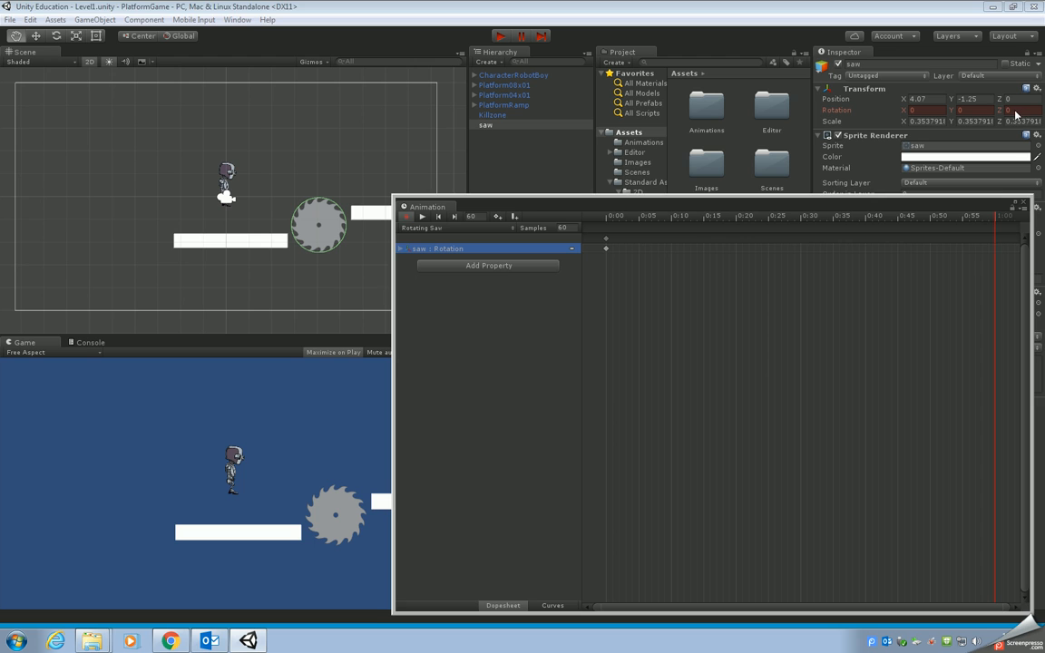
- Set Rotation Z to 360 at the 1:00 keyframe and preview the spin
{"action": "left_click", "coordinate": [1021, 110]}
{"action": "type", "text": "360"}
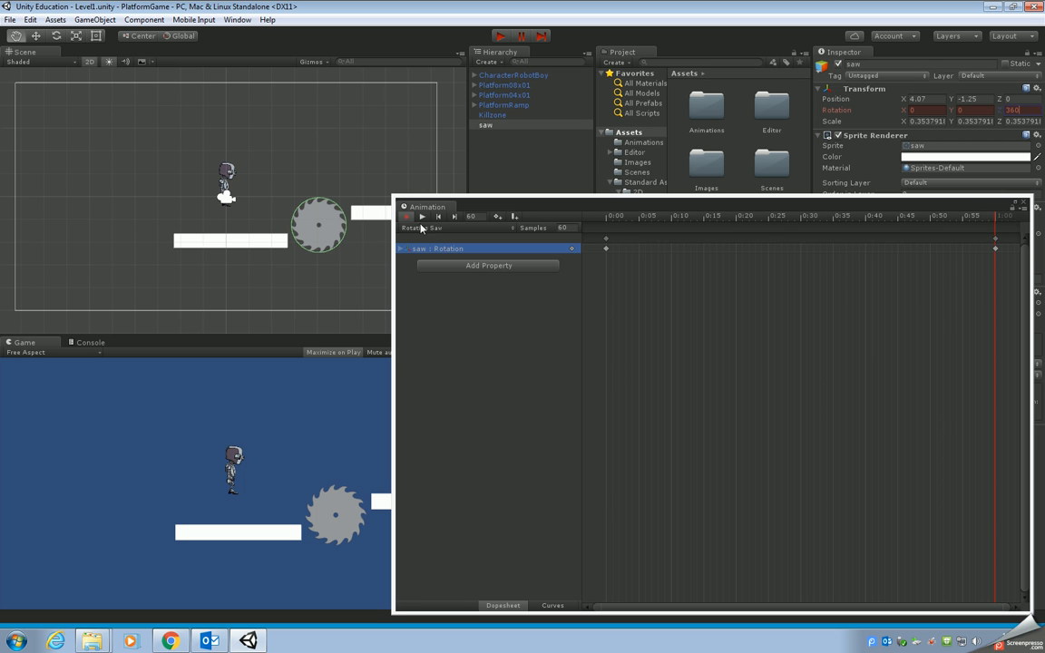
{"action": "left_click", "coordinate": [421, 216]}
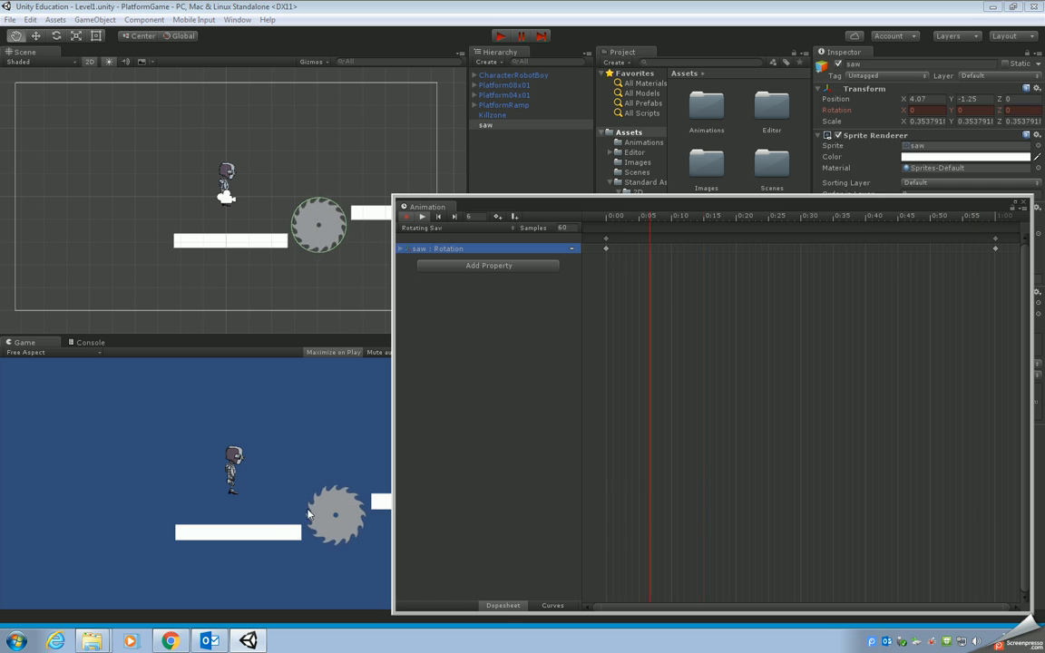
- Stop the preview, change the 1:00 keyframe's Rotation Z to -360, and preview again
{"action": "left_click", "coordinate": [422, 216]}
{"action": "type", "text": "-360"}
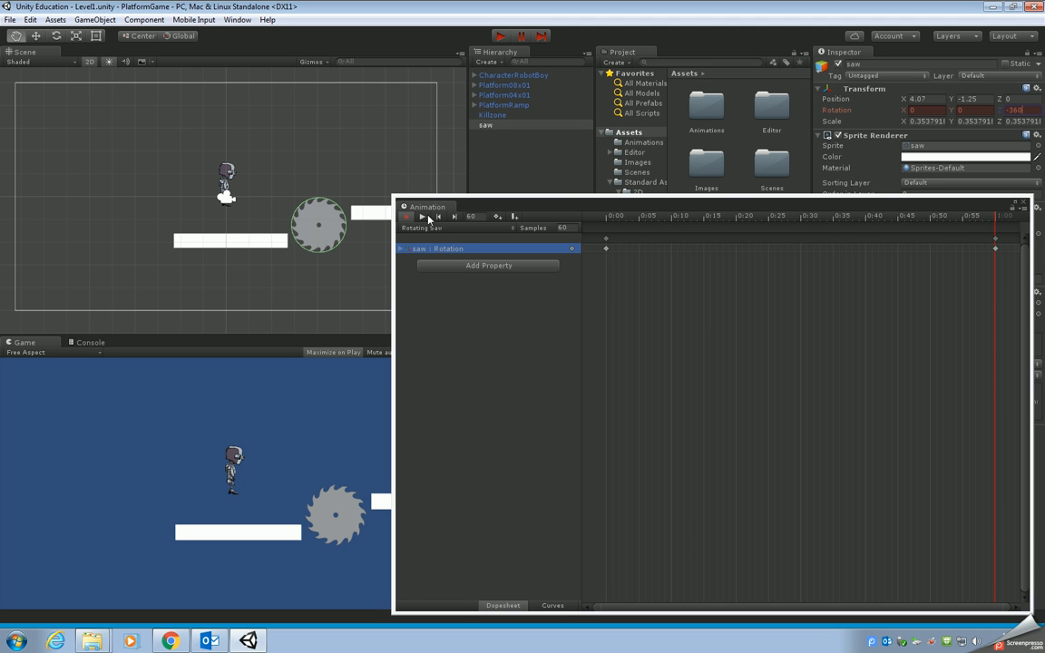
{"action": "left_click", "coordinate": [422, 216]}
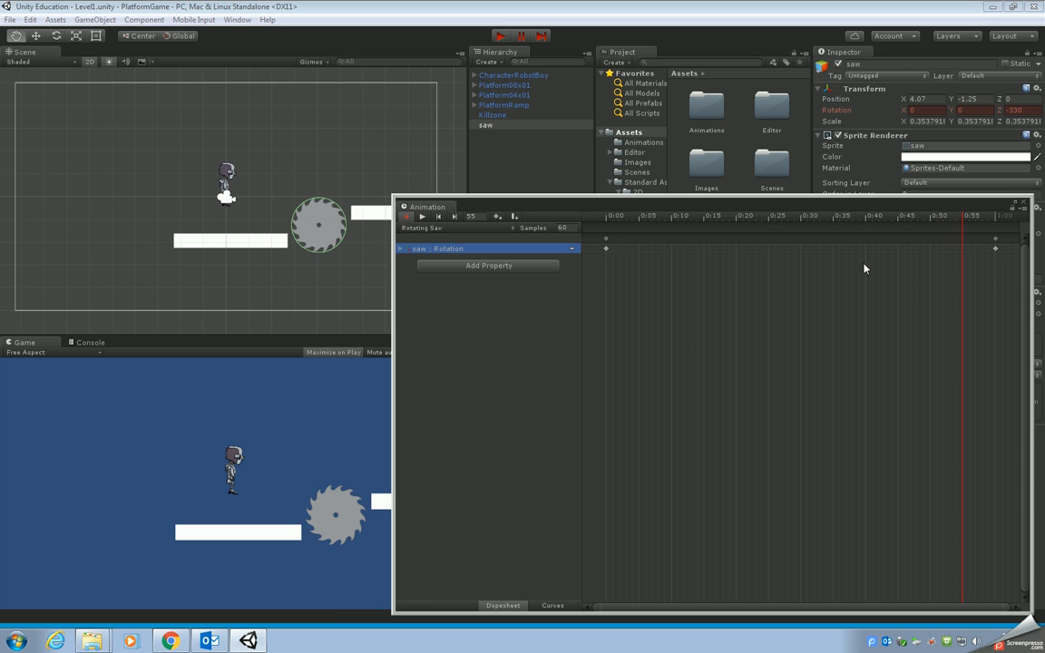
{"action": "mouse_move", "coordinate": [775, 315]}
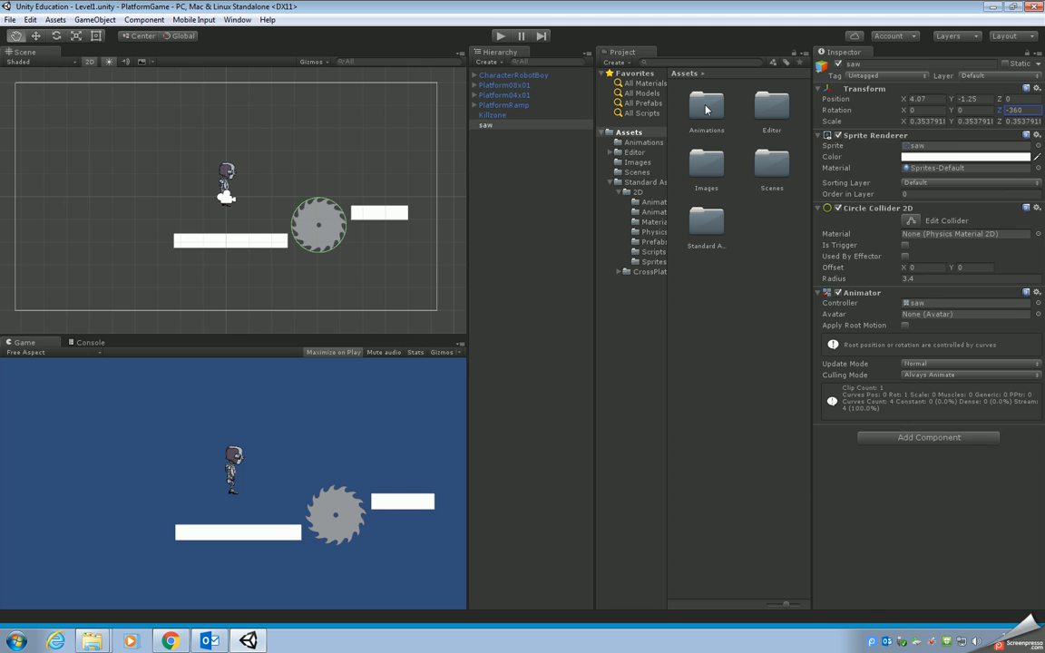
- Inspect the Rotating Saw clip and saw controller in Animations, then run the game
{"action": "double_click", "coordinate": [706, 107]}
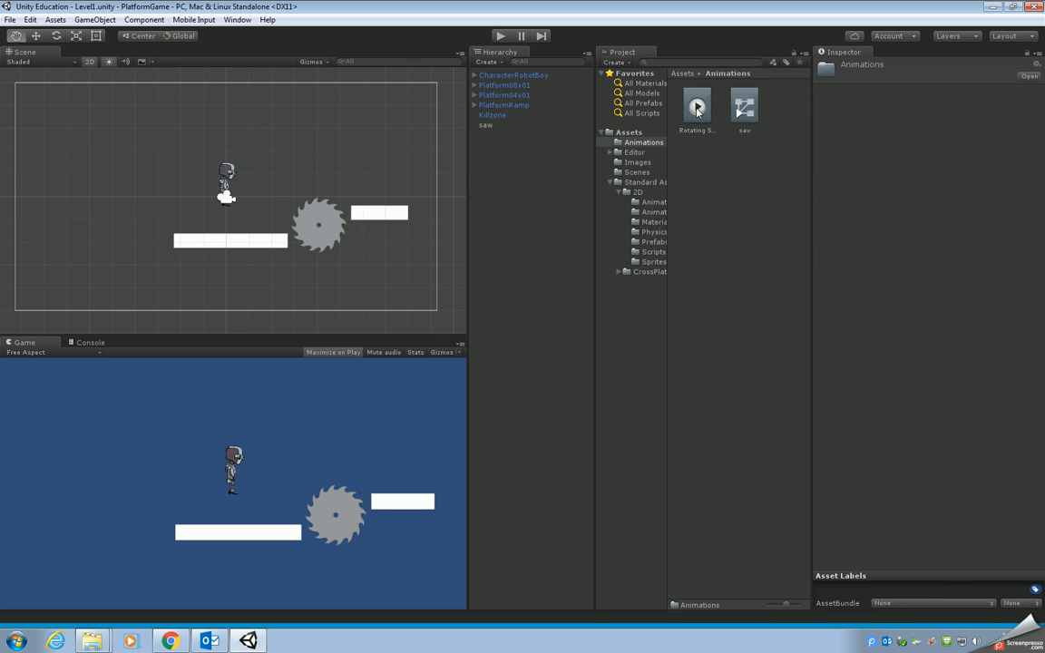
{"action": "left_click", "coordinate": [697, 107]}
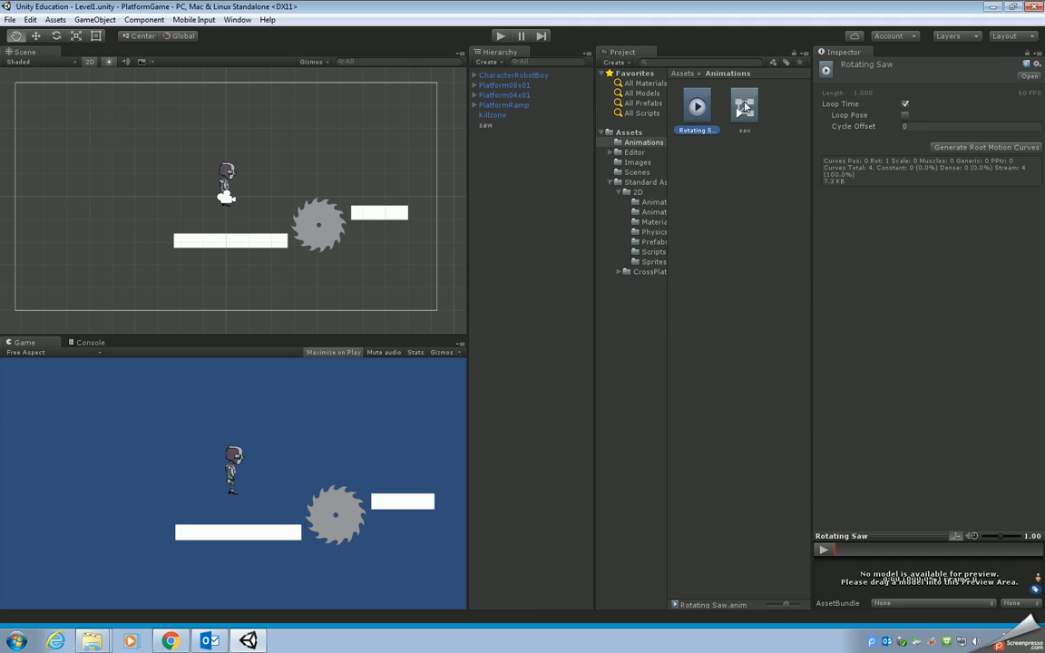
{"action": "left_click", "coordinate": [744, 107]}
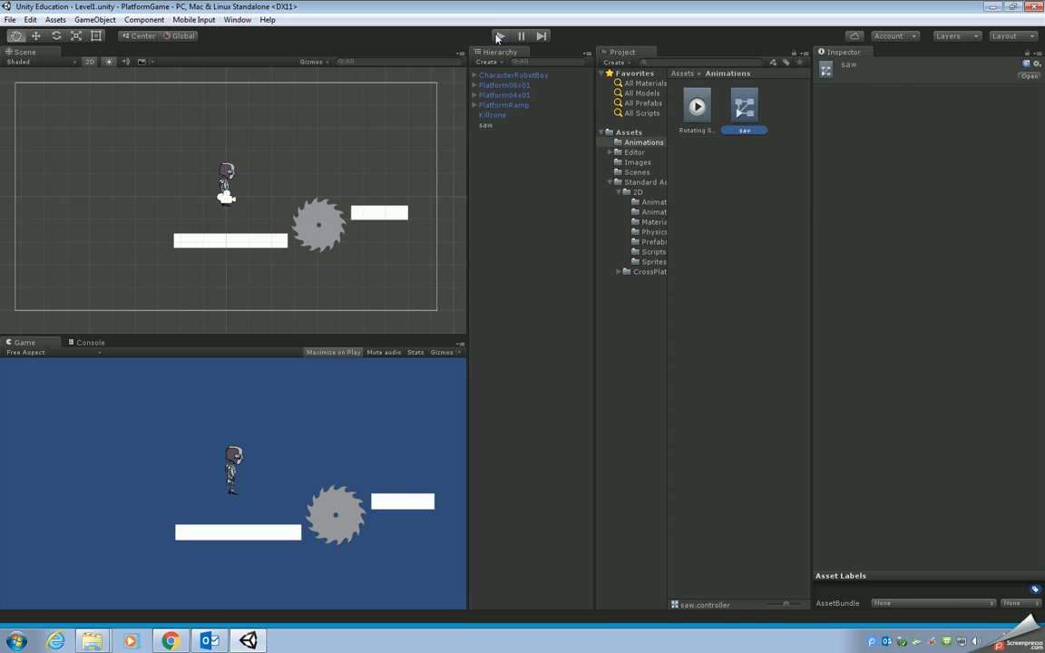
{"action": "left_click", "coordinate": [500, 35]}
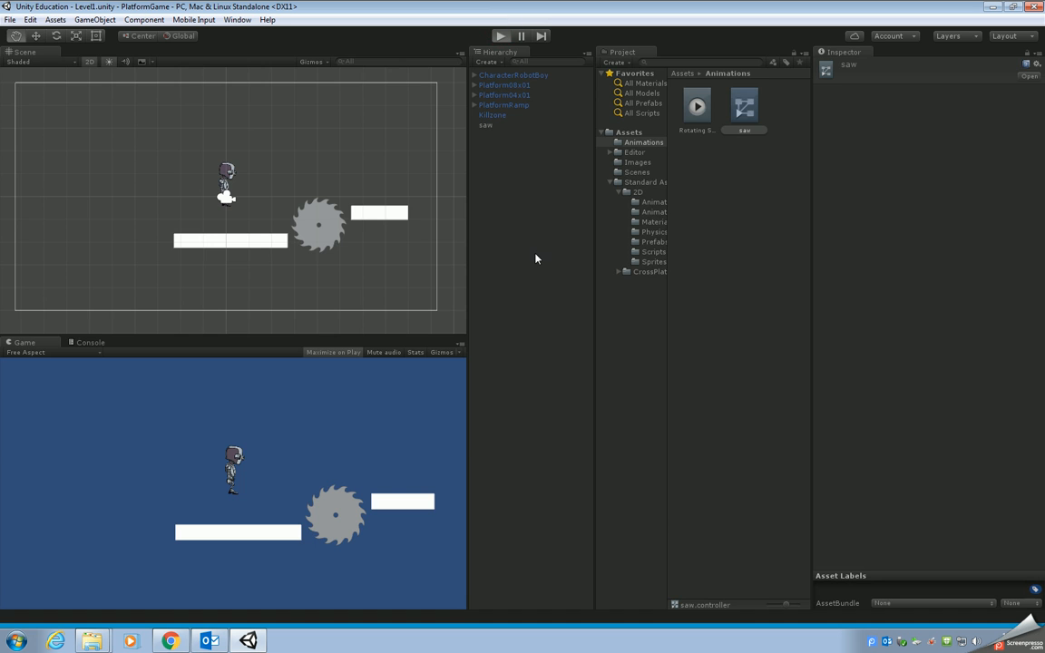
{"action": "left_click", "coordinate": [333, 352]}
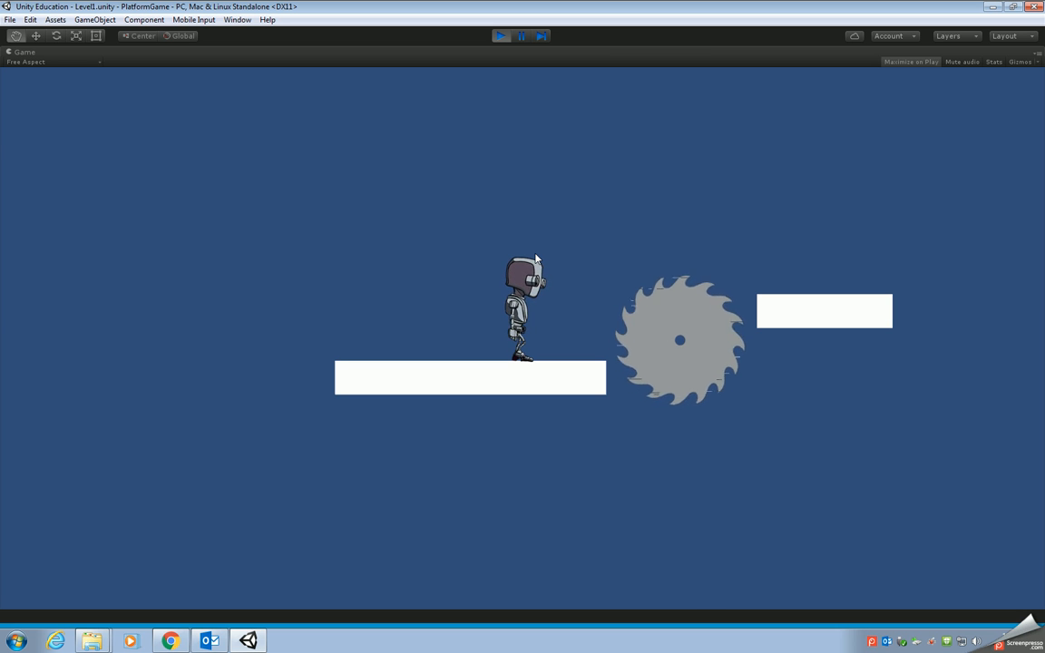
{"action": "mouse_move", "coordinate": [590, 245]}
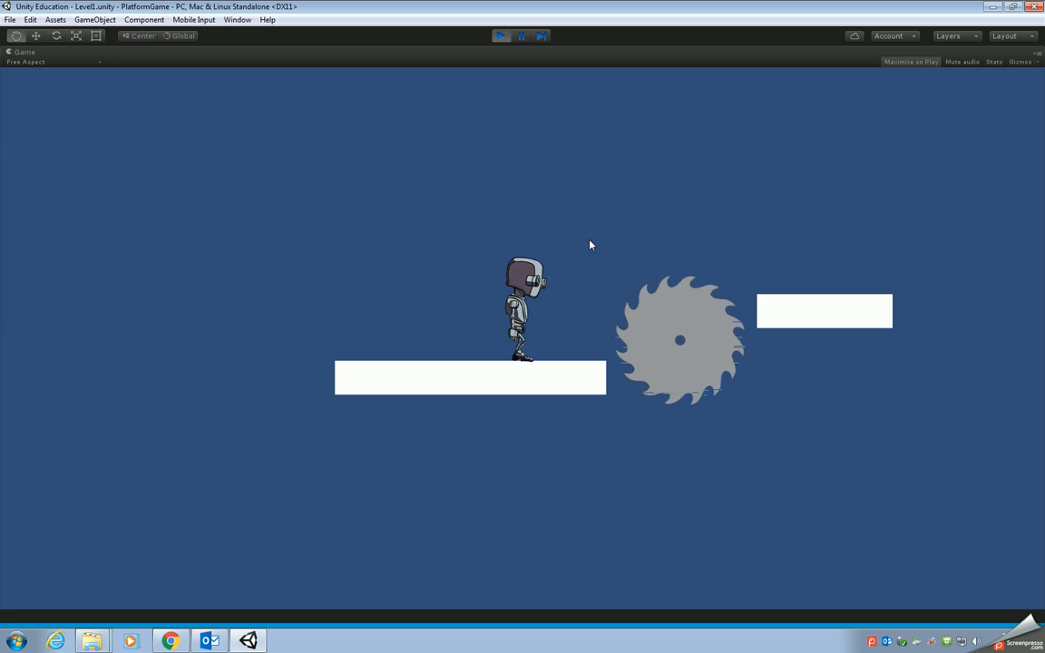
{"action": "mouse_move", "coordinate": [622, 173]}
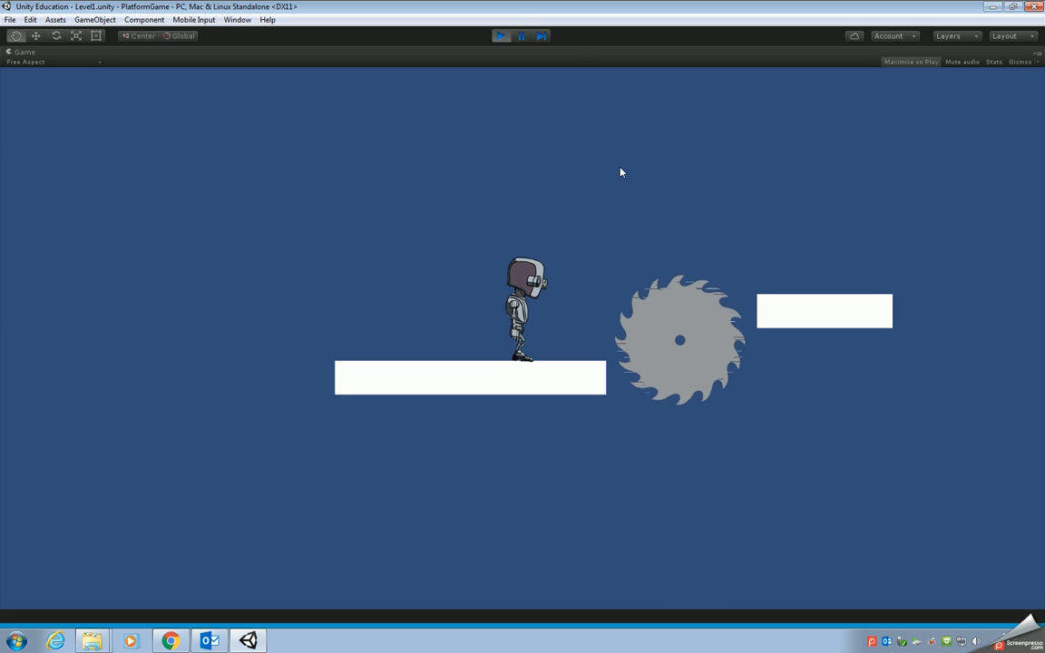
{"action": "left_click", "coordinate": [502, 35]}
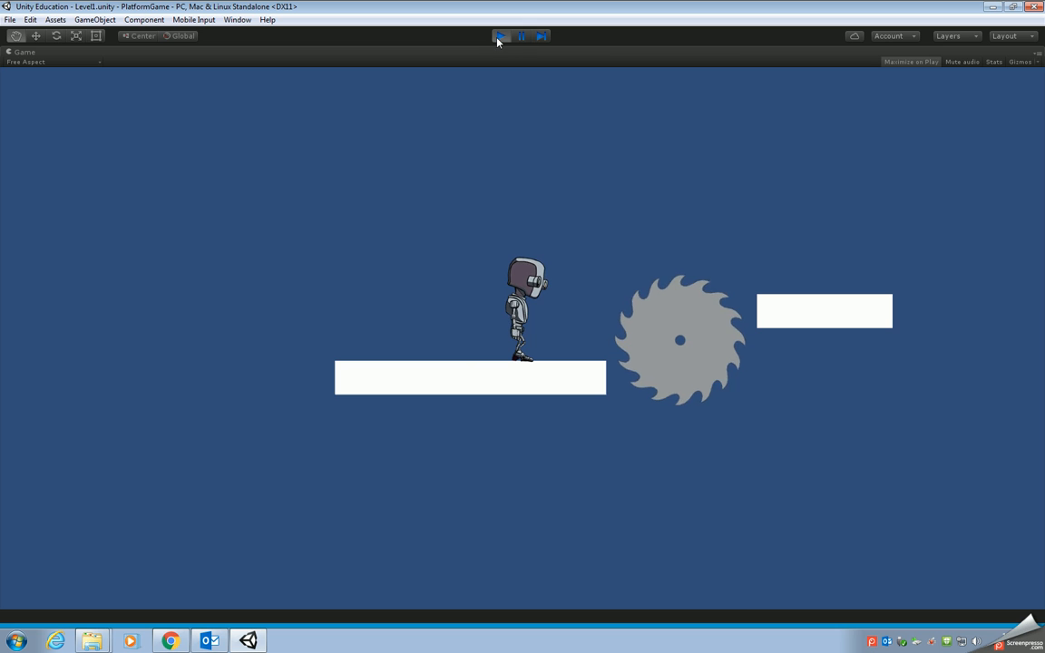
{"action": "left_click", "coordinate": [500, 35]}
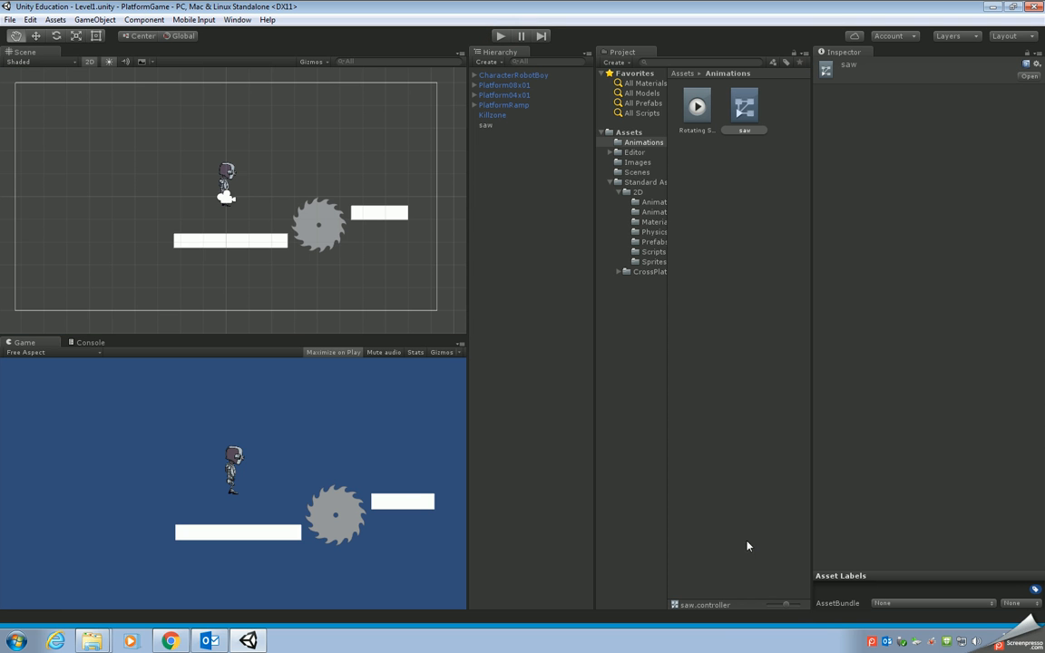
{"action": "mouse_move", "coordinate": [824, 623]}
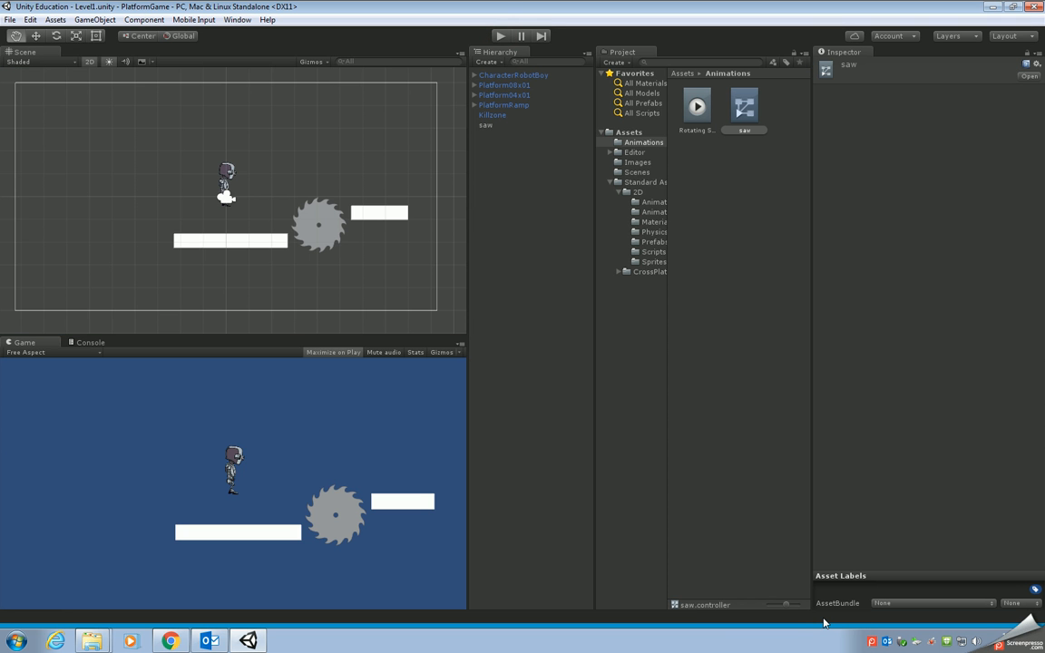